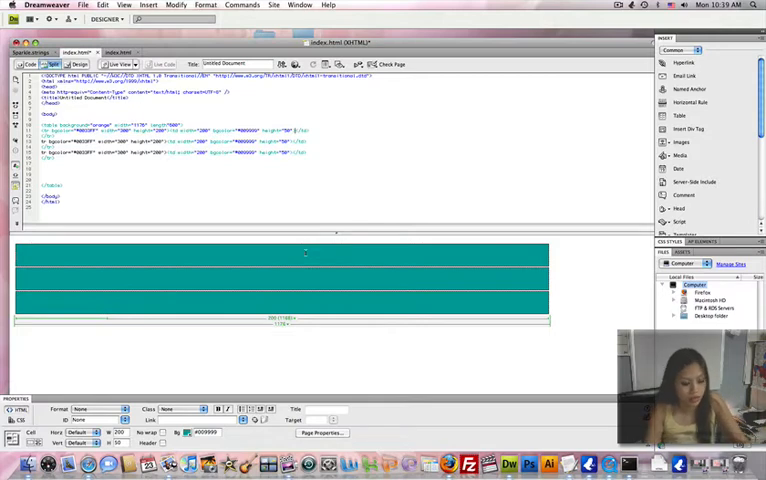
# Label the top row 'Top', split the middle row into two columns and start labelling its left cell 'Left Menu'.
pyautogui.write('Top')
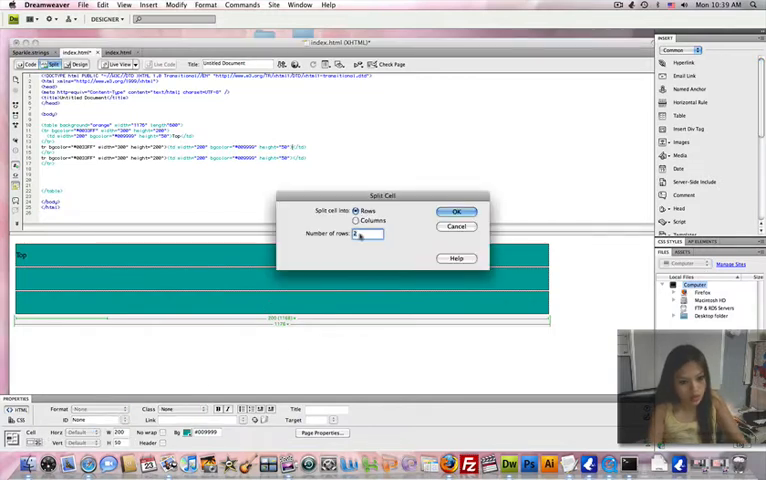
pyautogui.click(356, 220)
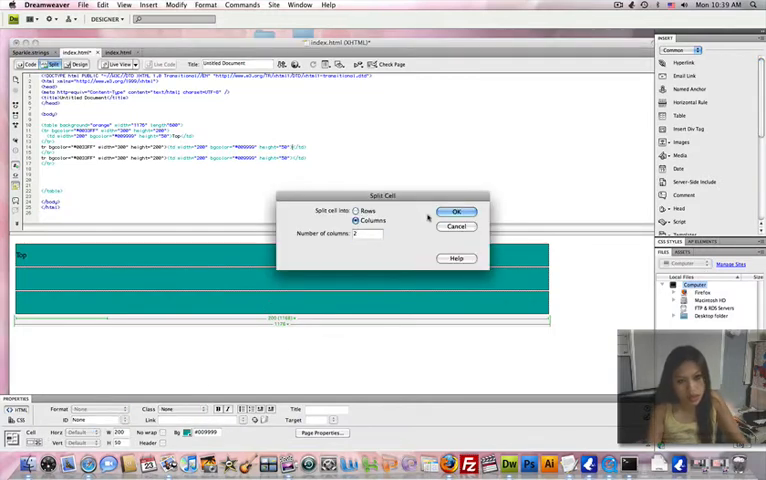
pyautogui.click(456, 212)
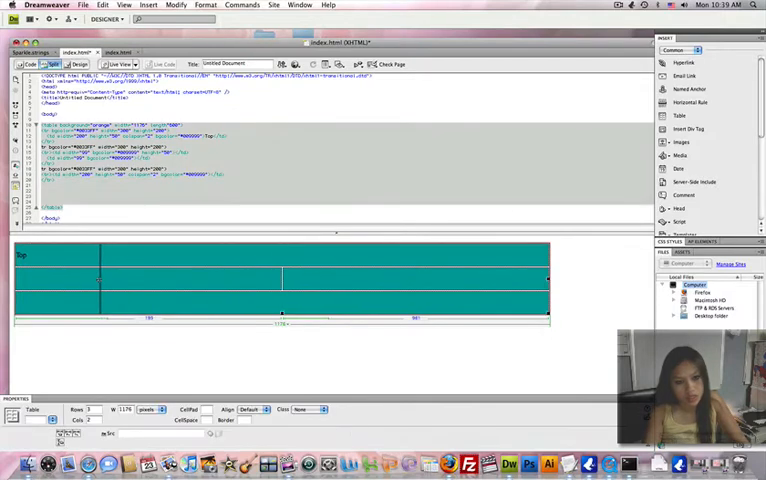
pyautogui.click(76, 280)
pyautogui.write('Left Menu')
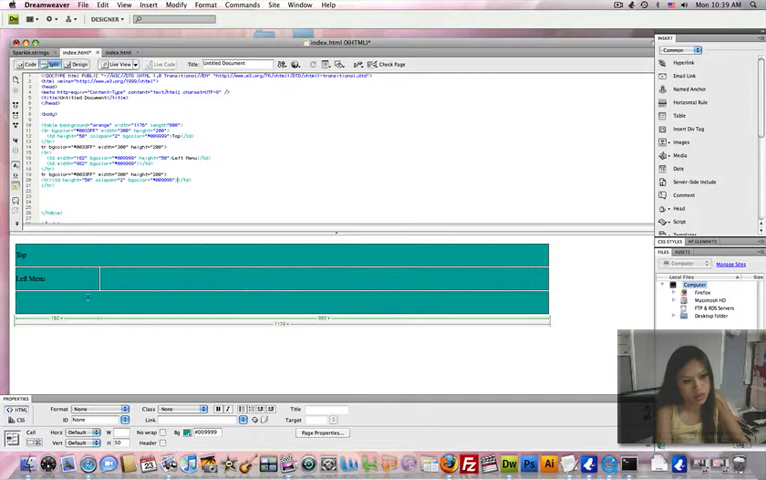
pyautogui.write('Content')
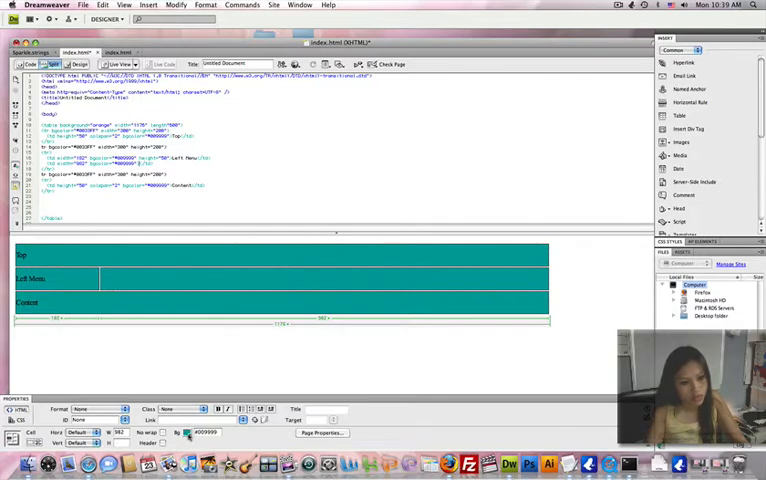
# Enlarge the middle row, label its white right cell 'Content' and the bottom row 'Footer'.
pyautogui.click(188, 432)
pyautogui.write('Footer')
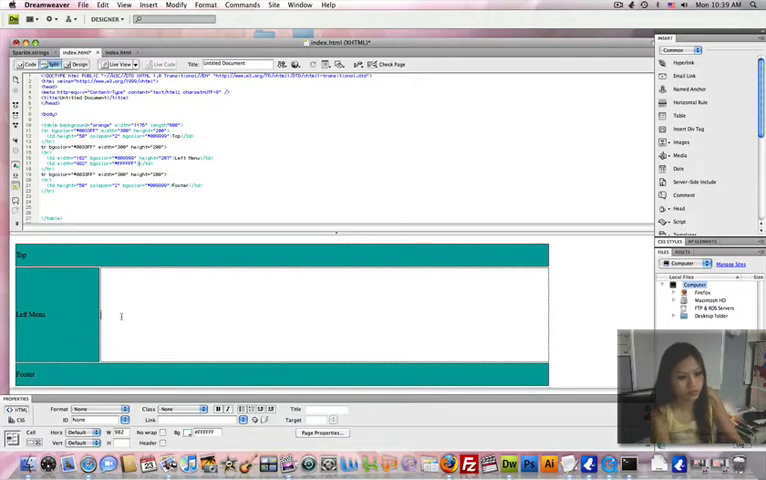
pyautogui.write('Content')
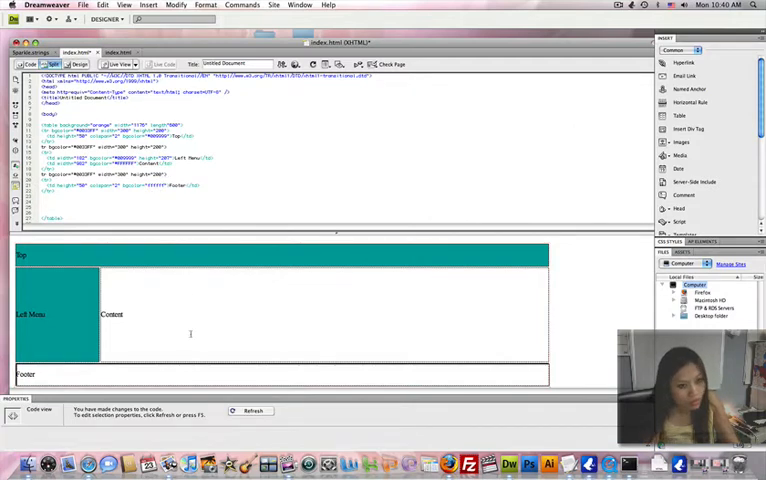
pyautogui.click(28, 374)
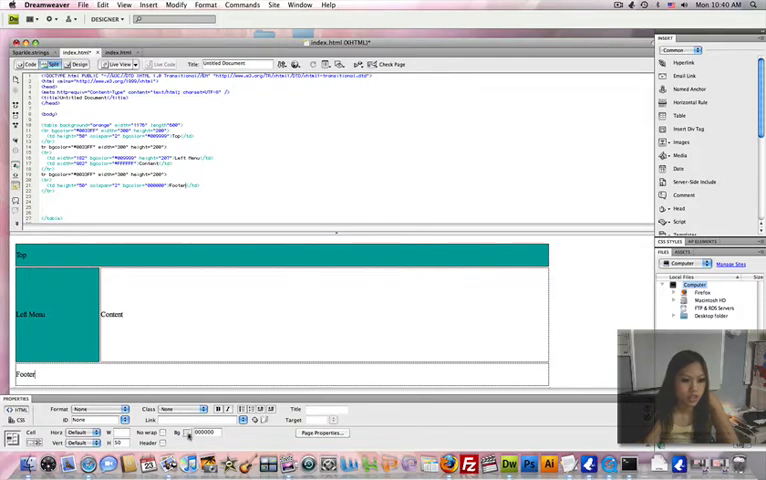
# Give the footer row a purple background colour, clearing the invalid colour value warnings.
pyautogui.click(180, 432)
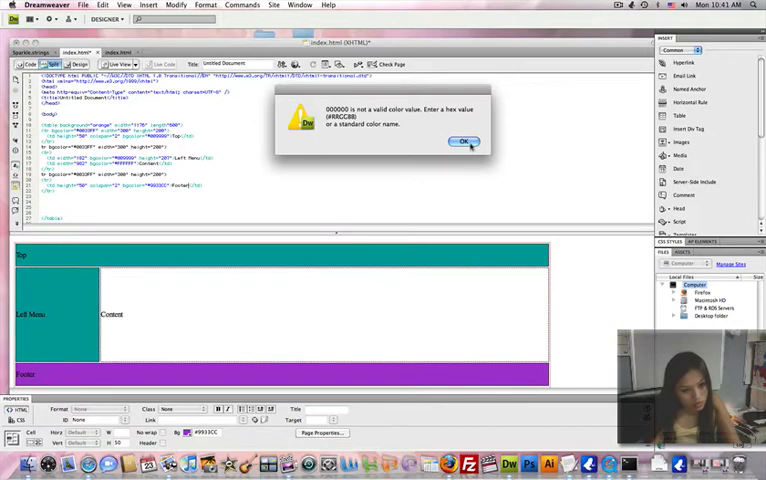
pyautogui.click(464, 140)
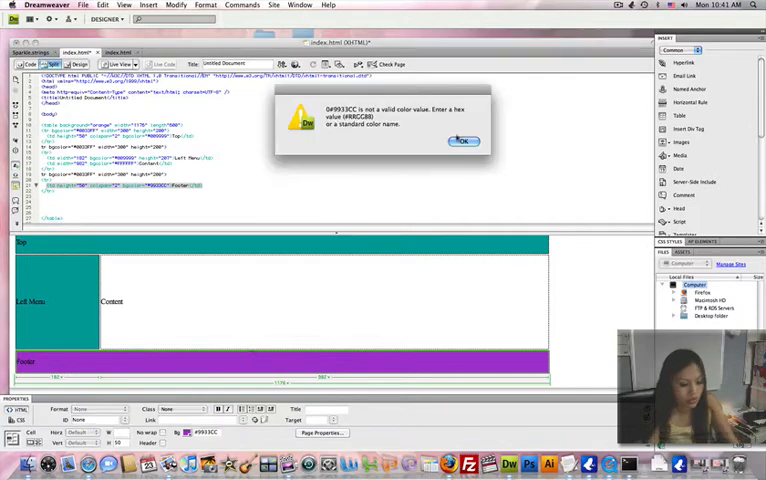
pyautogui.click(464, 140)
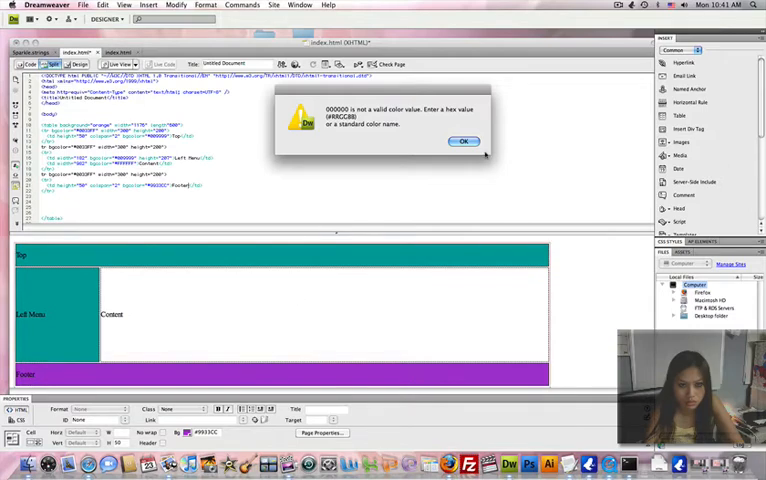
pyautogui.click(462, 140)
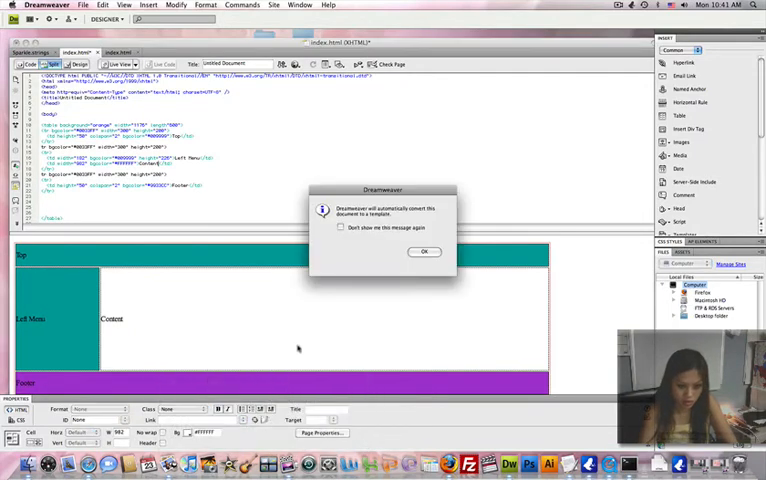
# Accept the template conversion and define an editable region named 'Content' in the content cell.
pyautogui.click(422, 252)
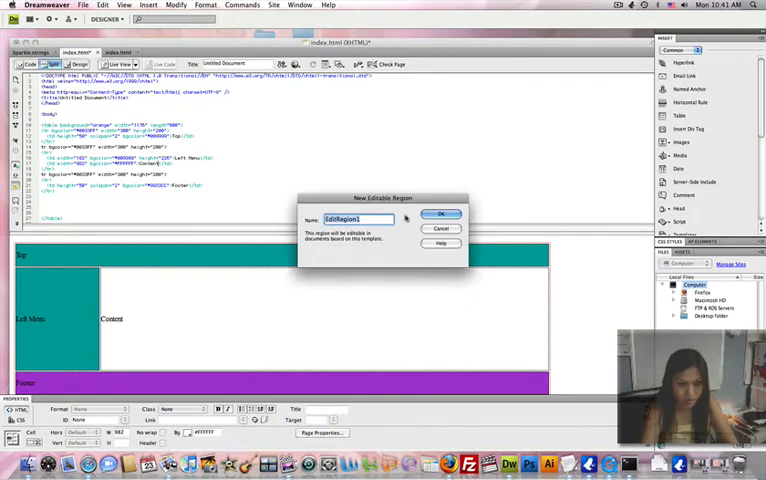
pyautogui.write('Cont')
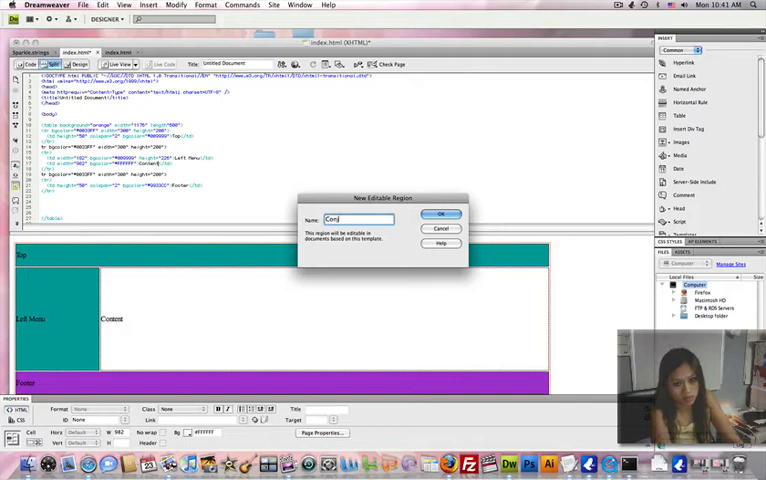
pyautogui.write('Content')
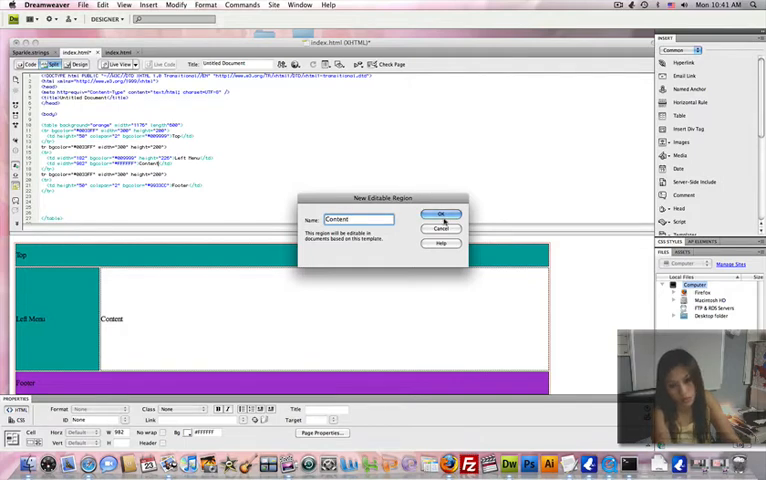
pyautogui.click(440, 214)
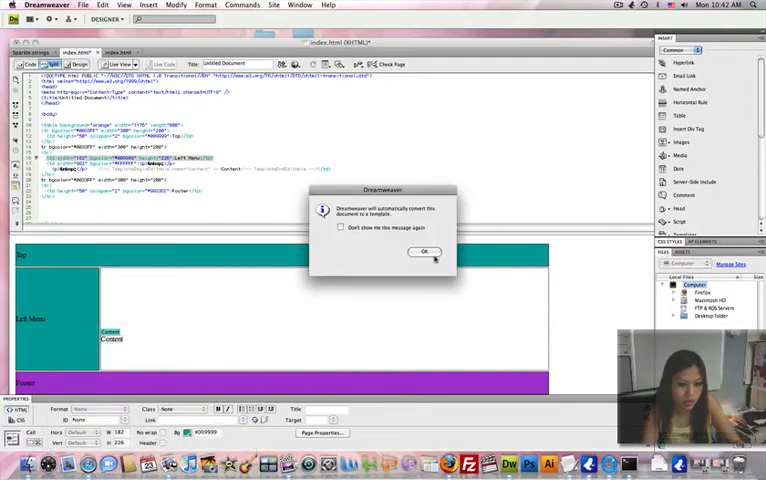
# Accept the conversion notice and define a second editable region in the left menu cell.
pyautogui.click(424, 252)
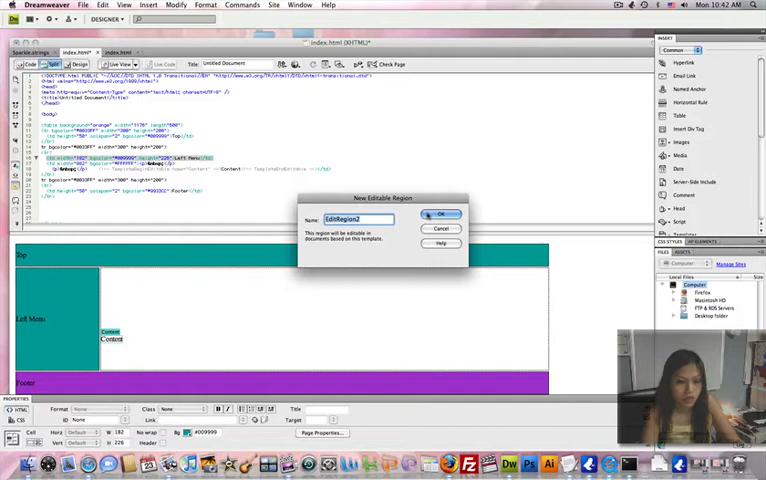
pyautogui.write('md')
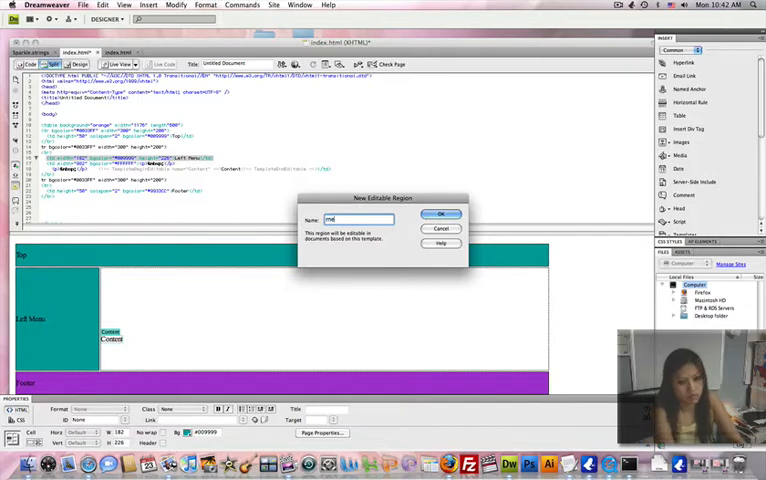
pyautogui.click(440, 212)
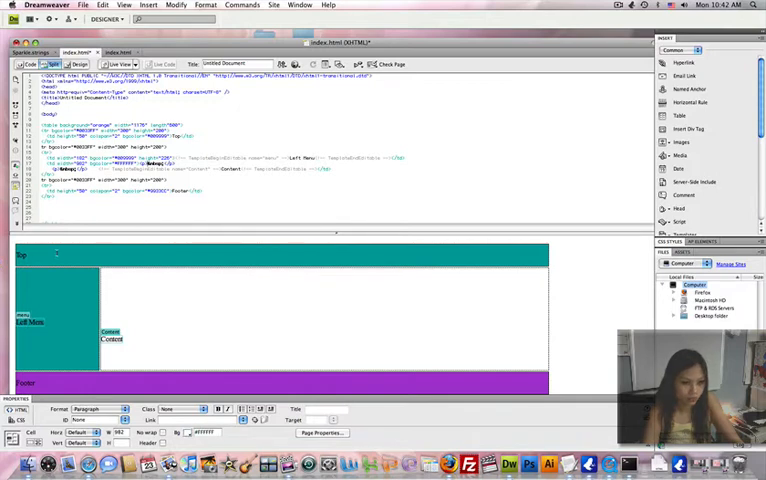
# Abandon a plain Save As, start Save As Template and acknowledge the no-sites-defined warning.
pyautogui.click(82, 4)
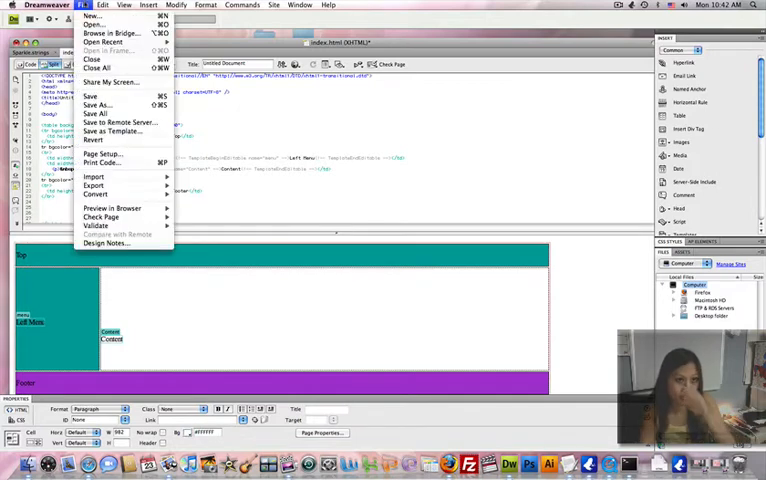
pyautogui.moveTo(96, 106)
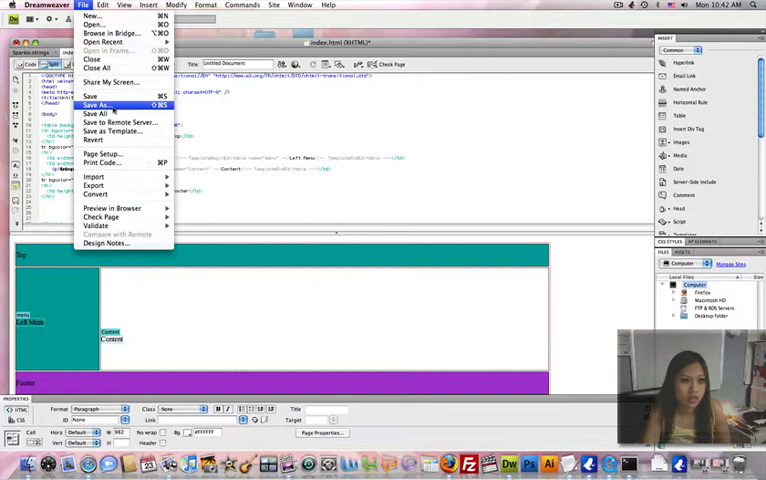
pyautogui.click(100, 104)
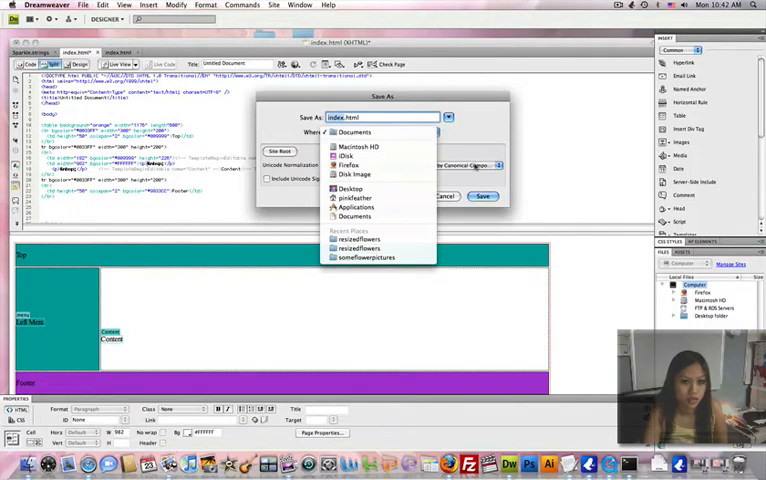
pyautogui.click(484, 196)
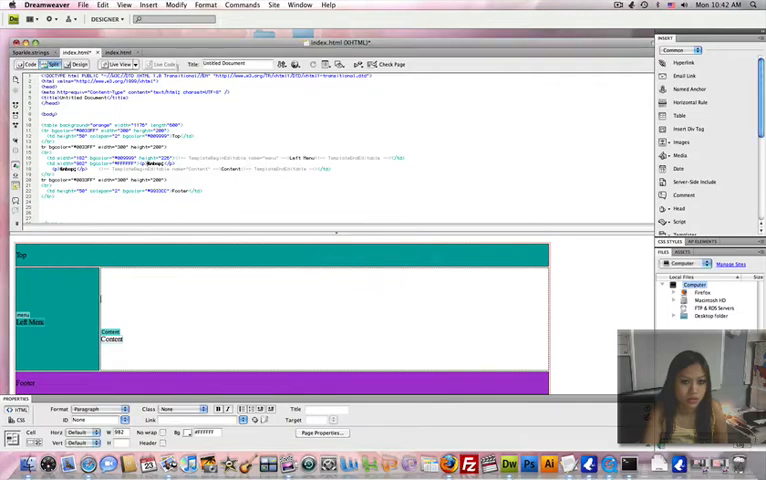
pyautogui.click(84, 4)
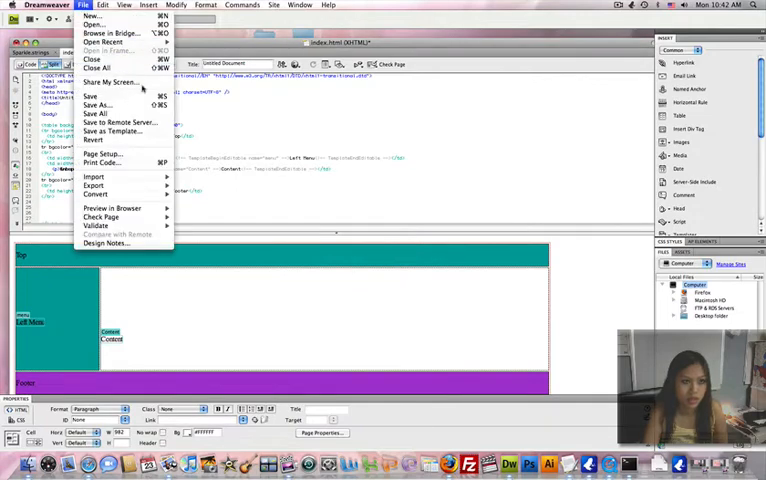
pyautogui.click(118, 132)
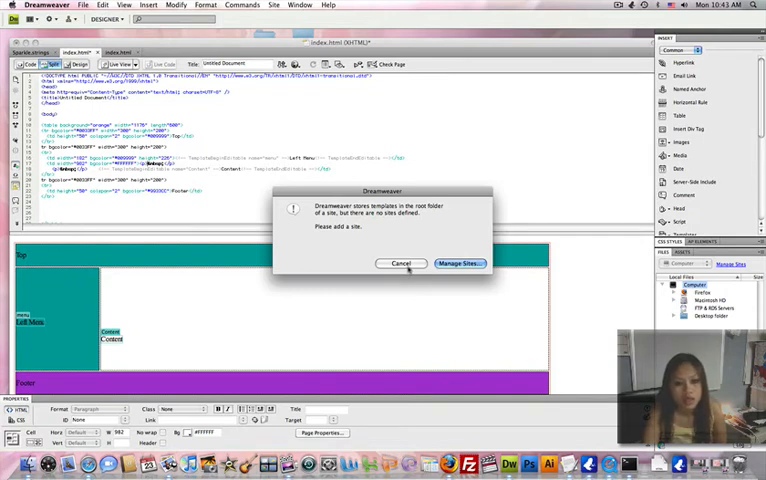
pyautogui.click(400, 264)
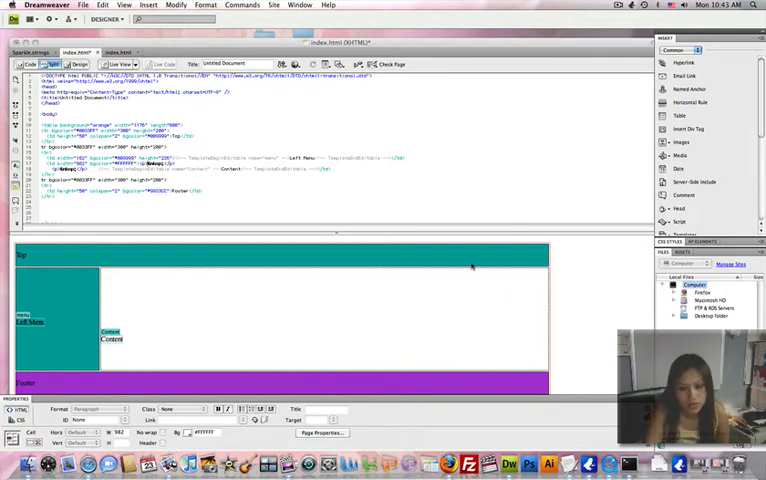
# Start a new site definition from Manage Sites with the site name and web address filled in.
pyautogui.click(730, 264)
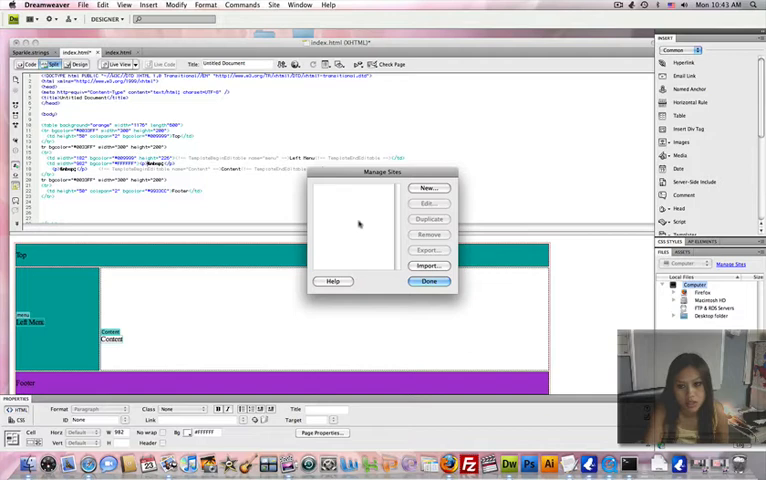
pyautogui.click(428, 188)
pyautogui.write('http://savachak.com/')
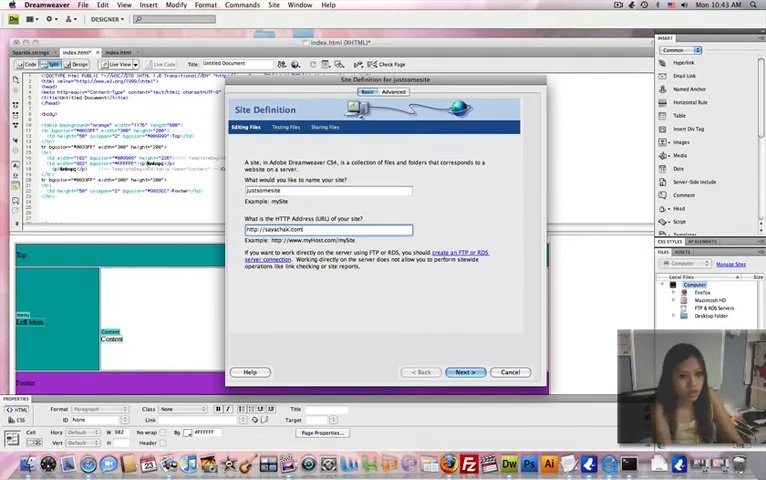
pyautogui.click(464, 372)
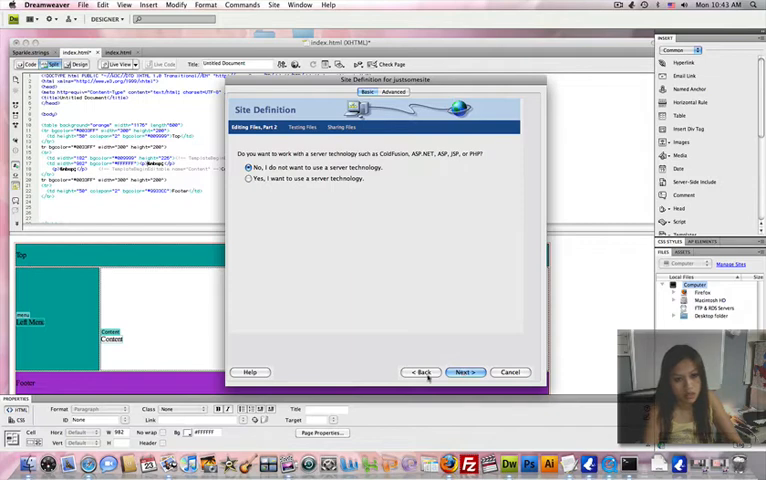
pyautogui.click(418, 372)
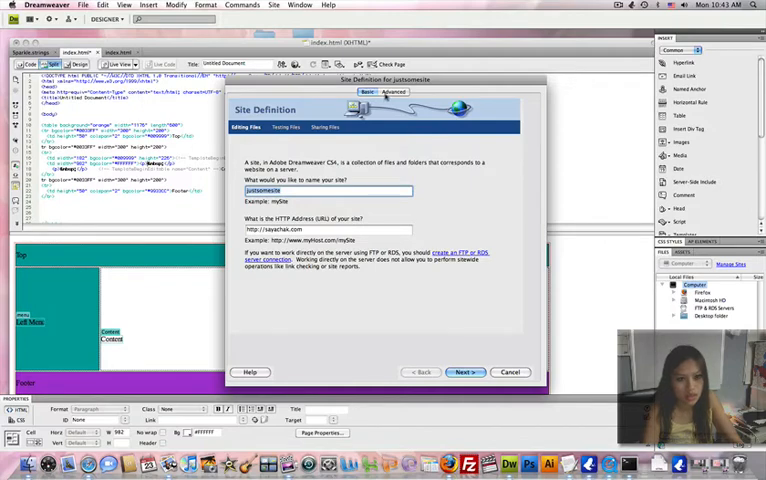
# On the Advanced settings, browse for the local root folder and create a new Desktop folder named 'sampes' for it.
pyautogui.click(392, 92)
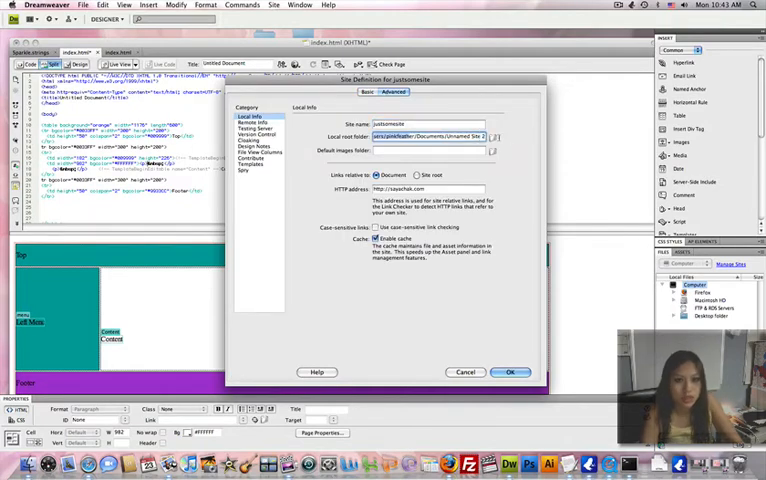
pyautogui.click(496, 136)
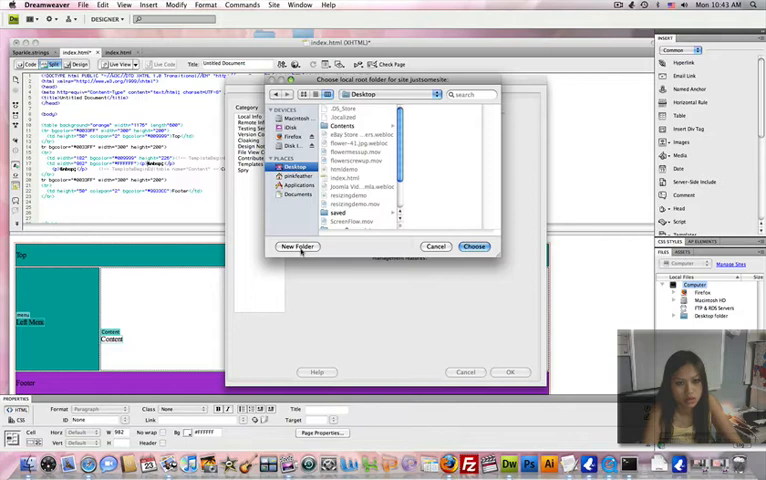
pyautogui.click(296, 246)
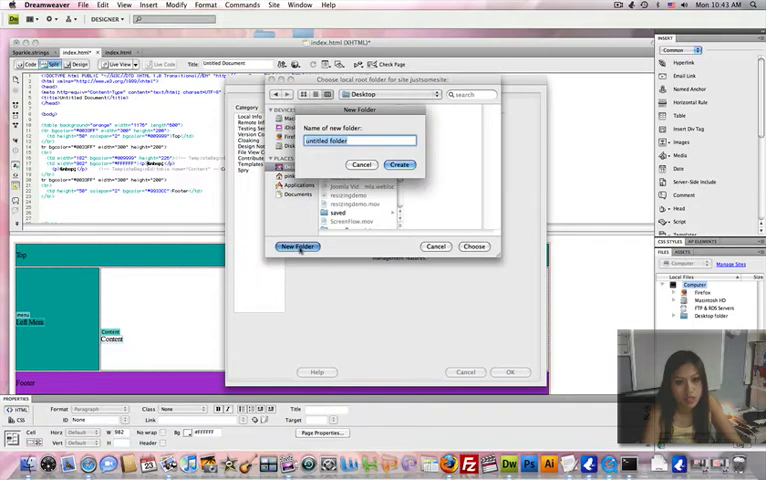
pyautogui.write('sampesite')
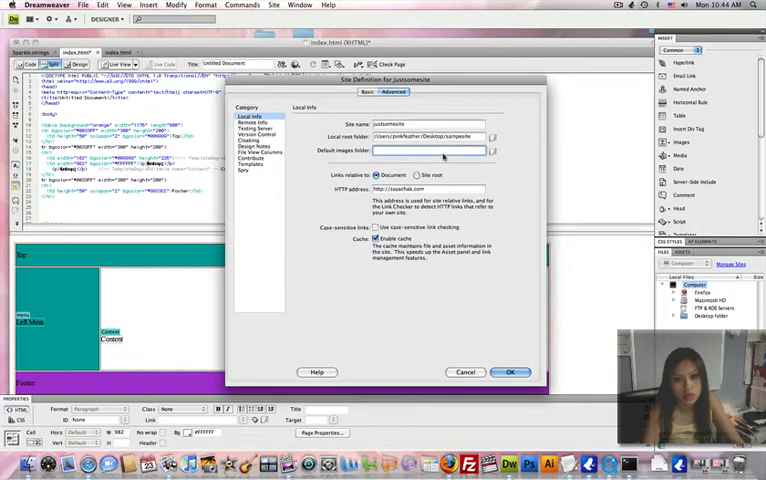
# Set Remote Info to FTP with host, login and password, and verify the test connection succeeds.
pyautogui.click(256, 122)
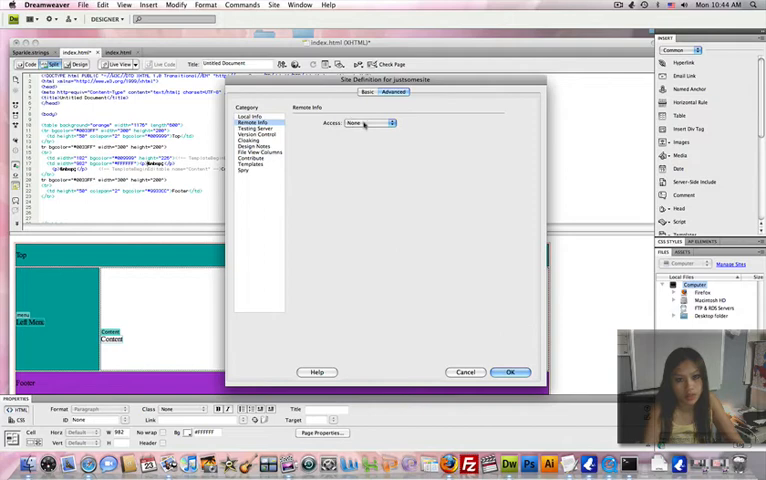
pyautogui.click(370, 122)
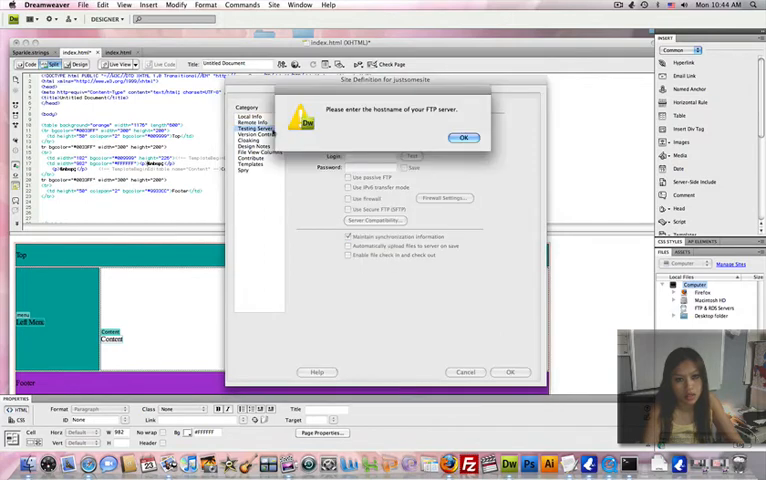
pyautogui.click(464, 136)
pyautogui.write('sayachak.com')
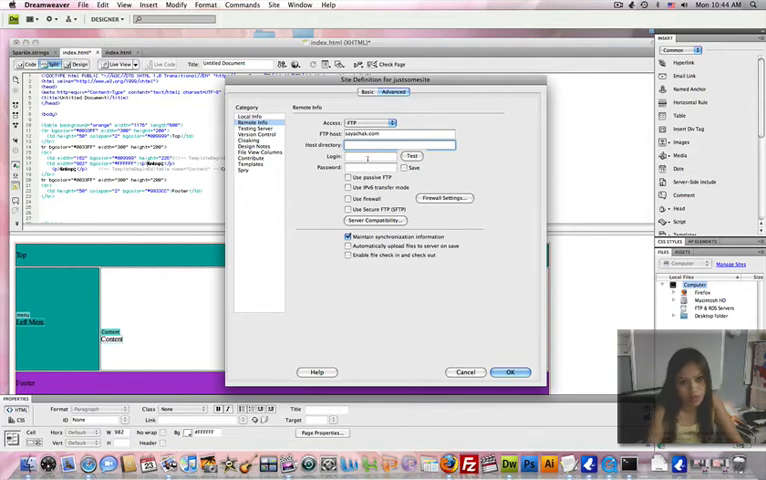
pyautogui.write('anniy')
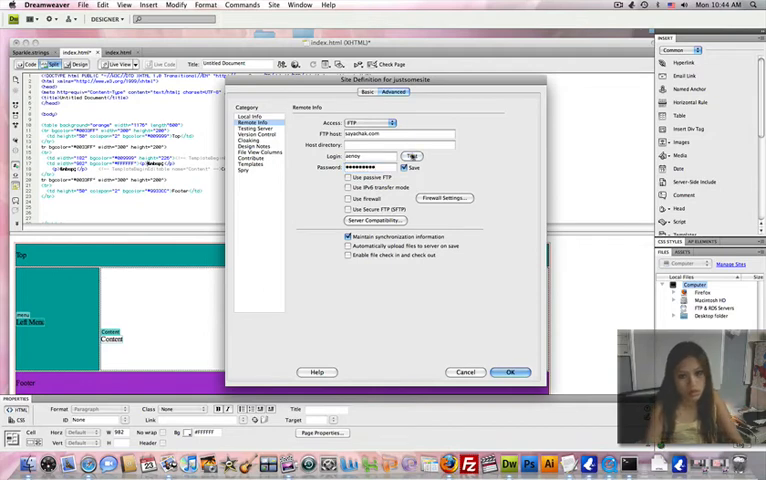
pyautogui.click(410, 156)
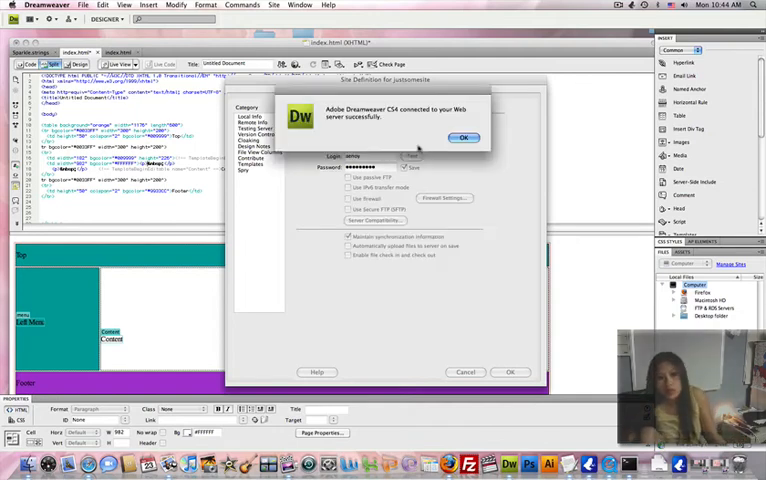
pyautogui.click(464, 136)
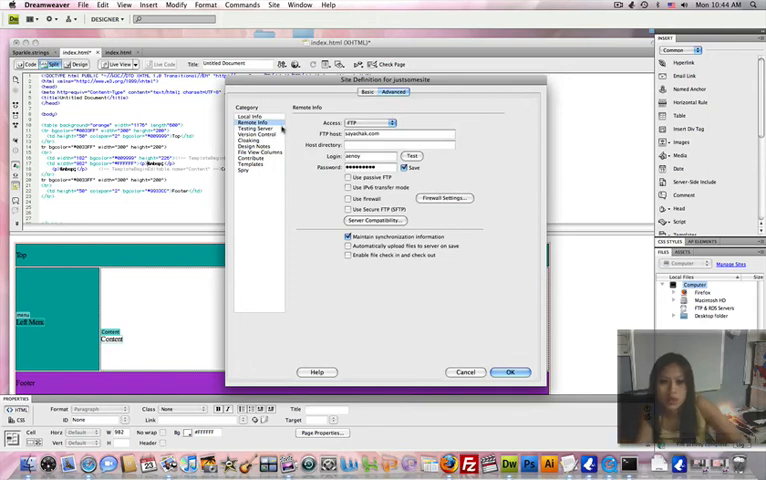
# Set the testing server model to PHP MySQL over FTP and confirm its connection test succeeds.
pyautogui.click(256, 128)
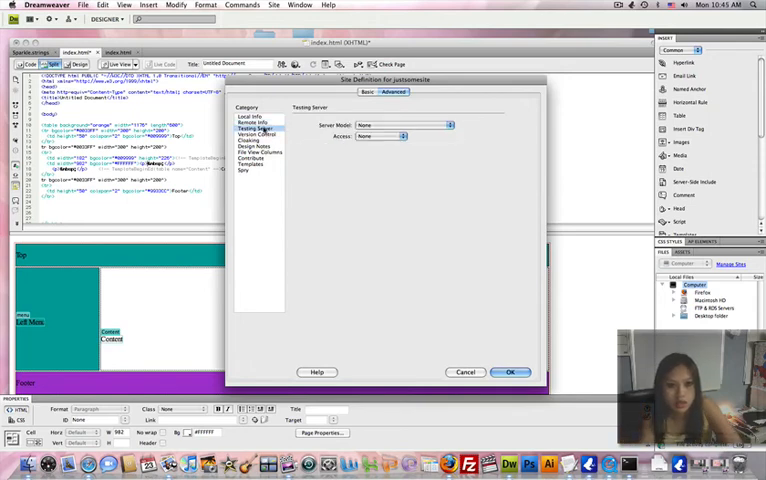
pyautogui.click(400, 124)
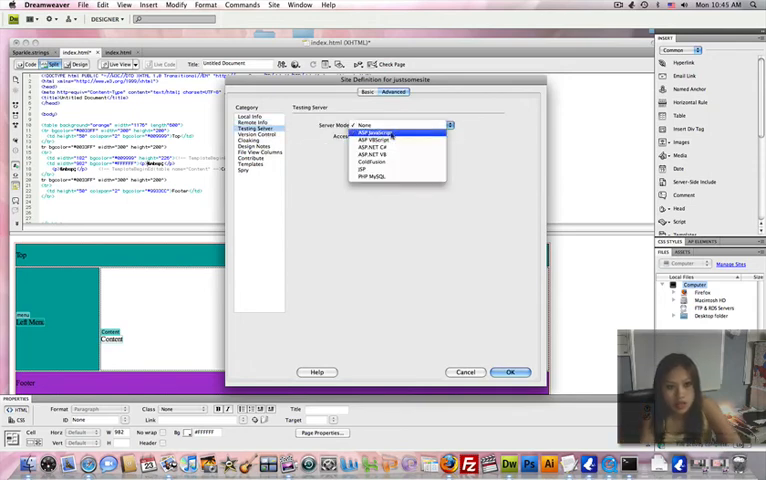
pyautogui.click(376, 172)
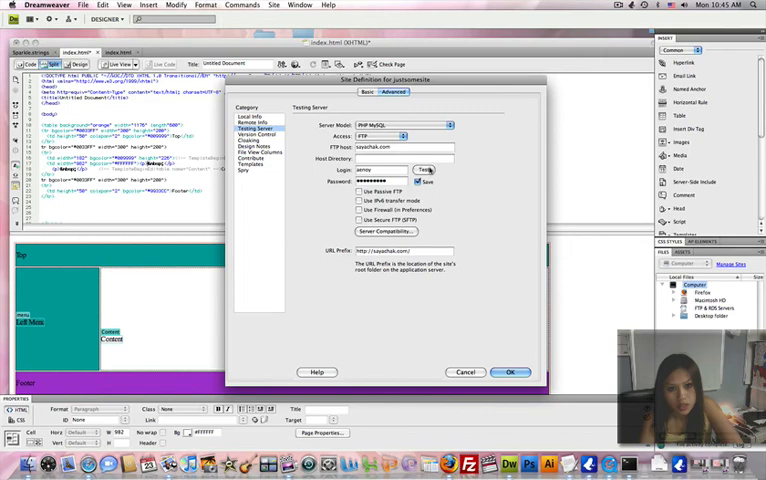
pyautogui.click(424, 170)
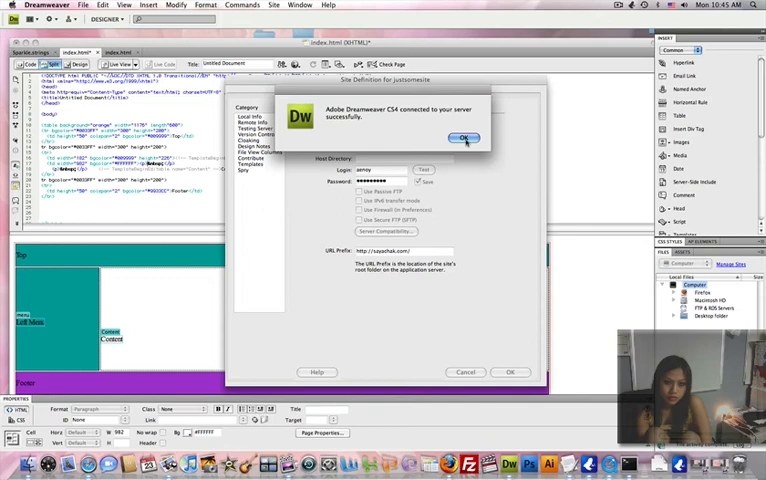
pyautogui.click(464, 138)
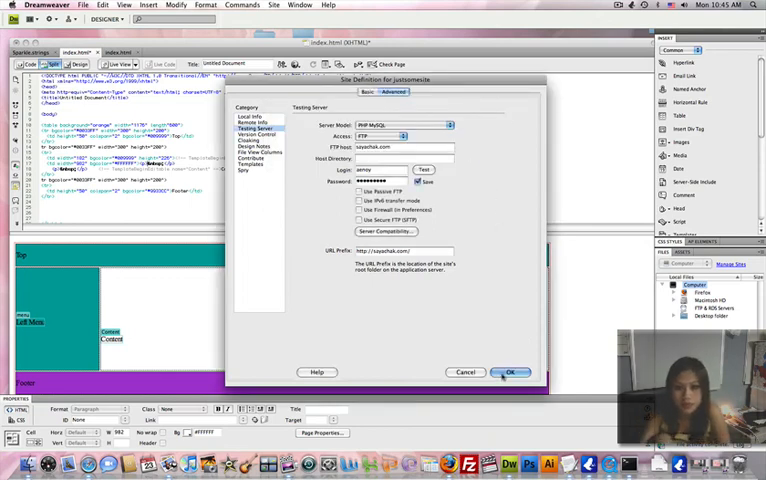
# Confirm the site definition, finish Manage Sites and name the template 'testing' for saving.
pyautogui.click(510, 372)
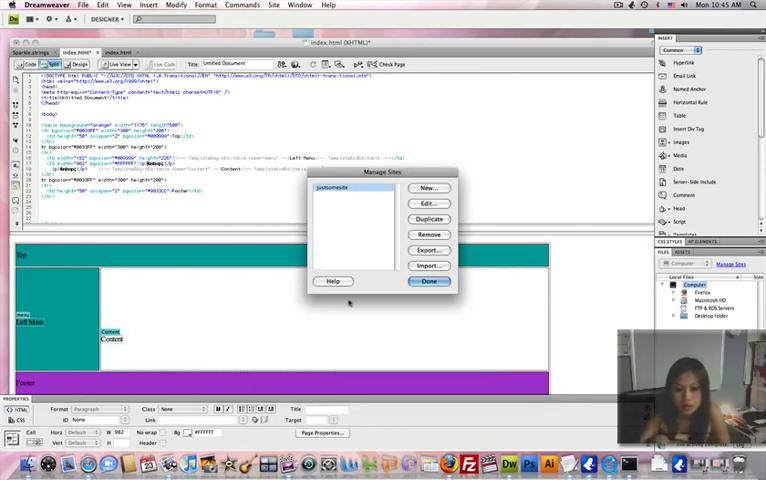
pyautogui.click(428, 280)
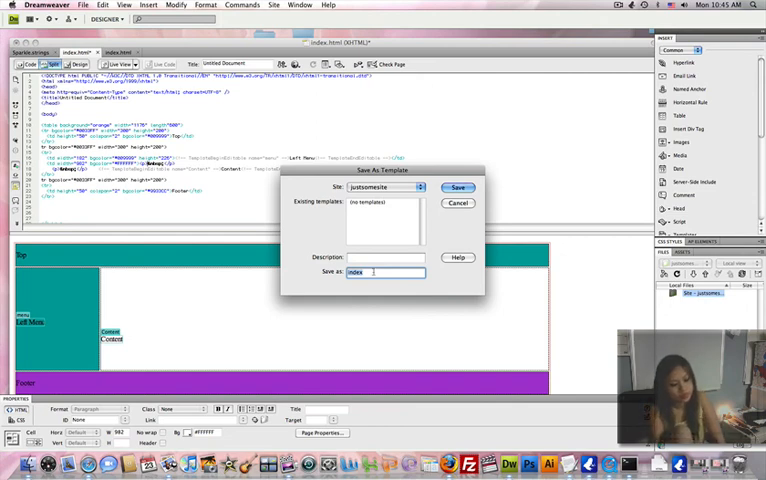
pyautogui.write('testing')
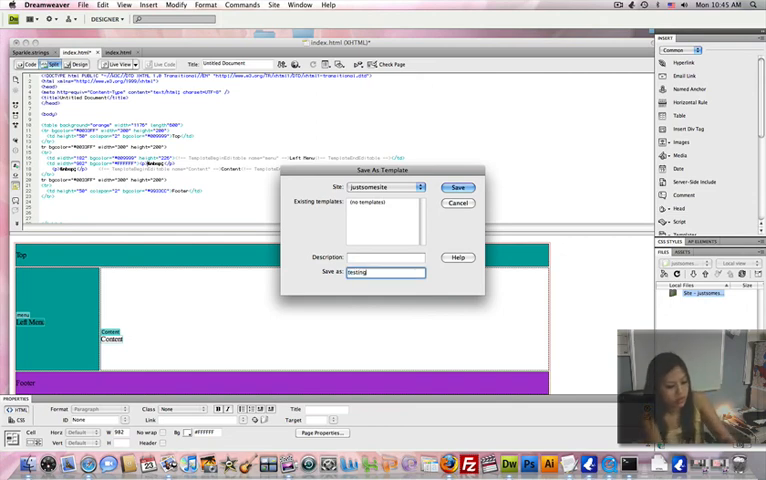